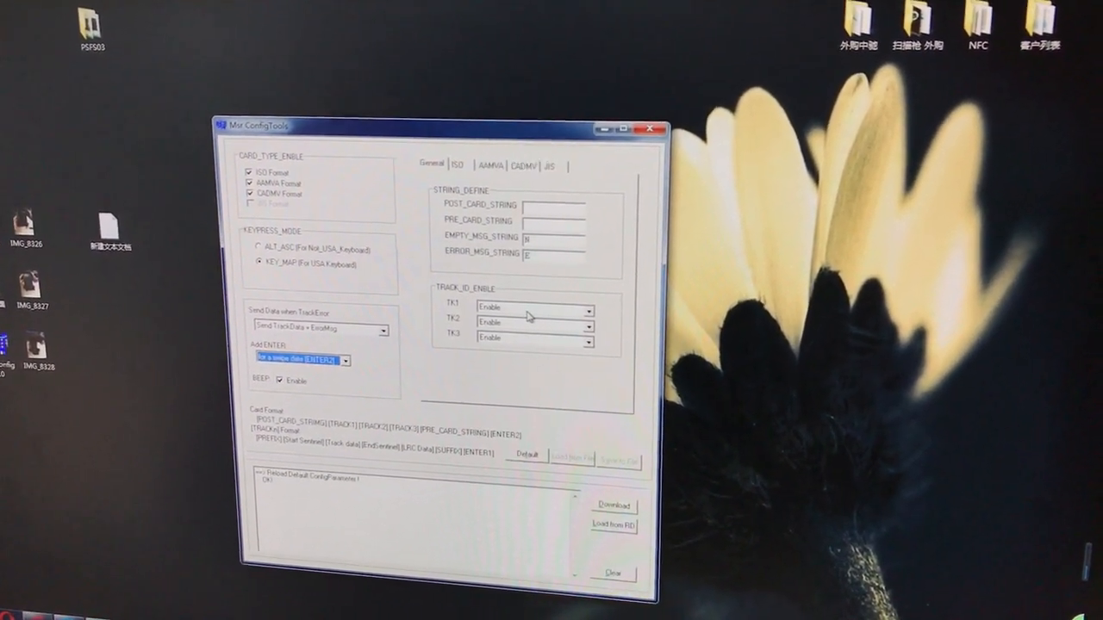
Step: Set TK1, TK2 and TK3 in TRACK_ID_ENABLE to Enable so all three tracks are read
{"action": "left_click", "coordinate": [535, 308]}
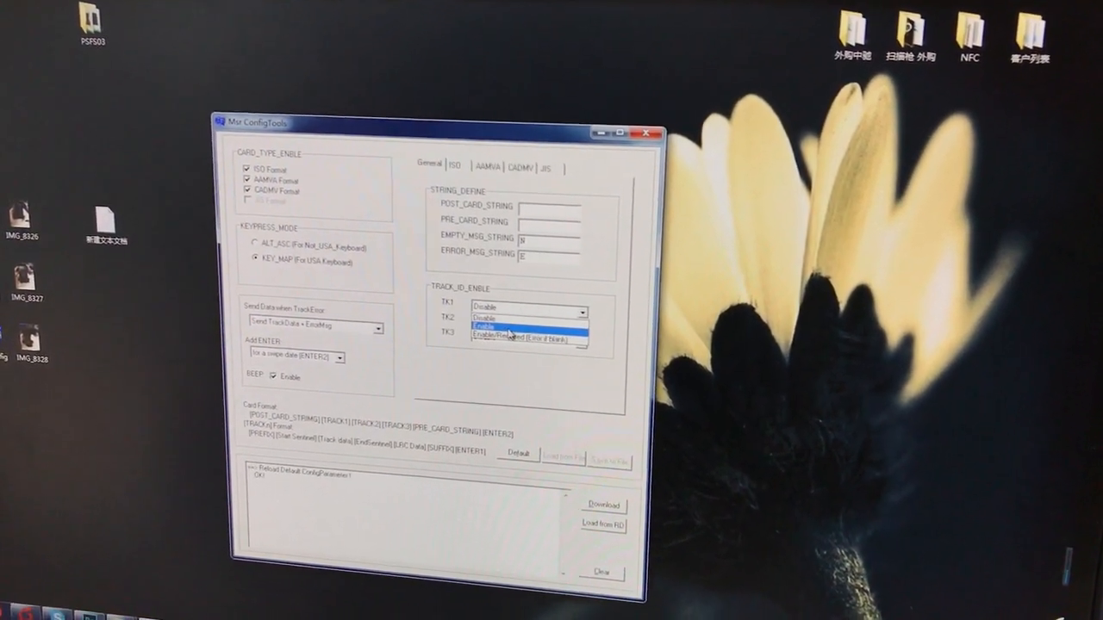
{"action": "left_click", "coordinate": [486, 324]}
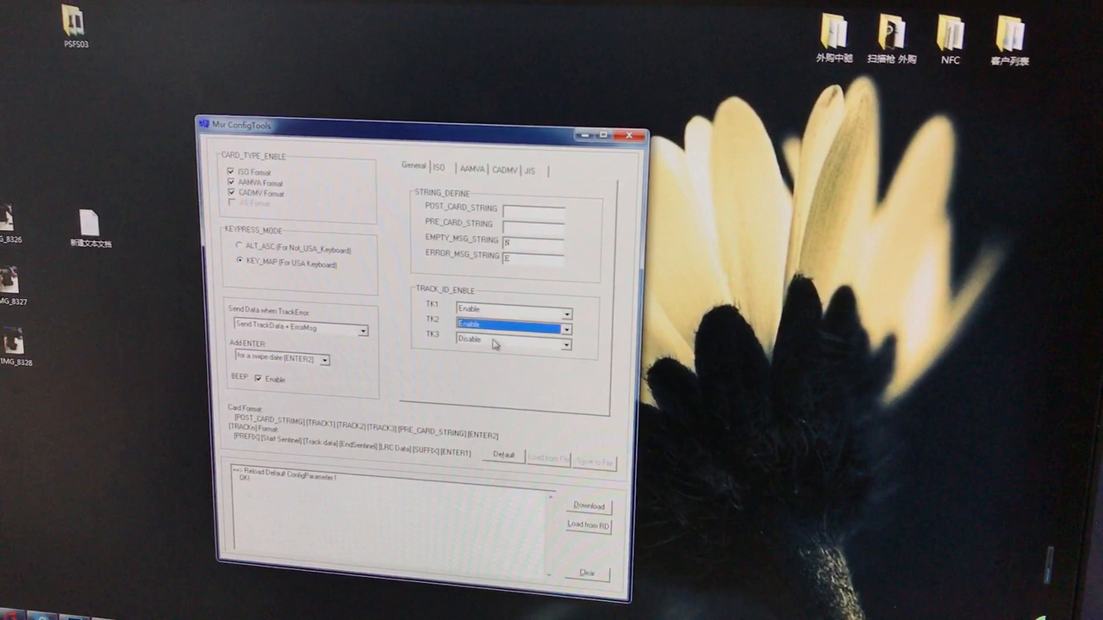
{"action": "left_click", "coordinate": [508, 338]}
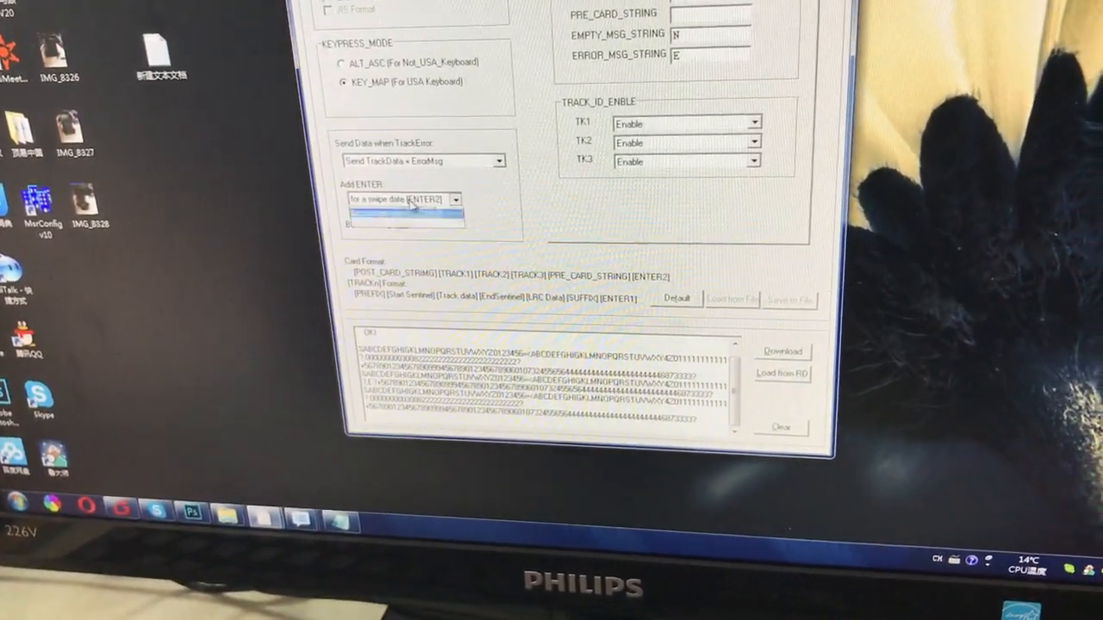
Step: Set AddENTER so an Enter is appended after the swiped card data
{"action": "left_click", "coordinate": [401, 204]}
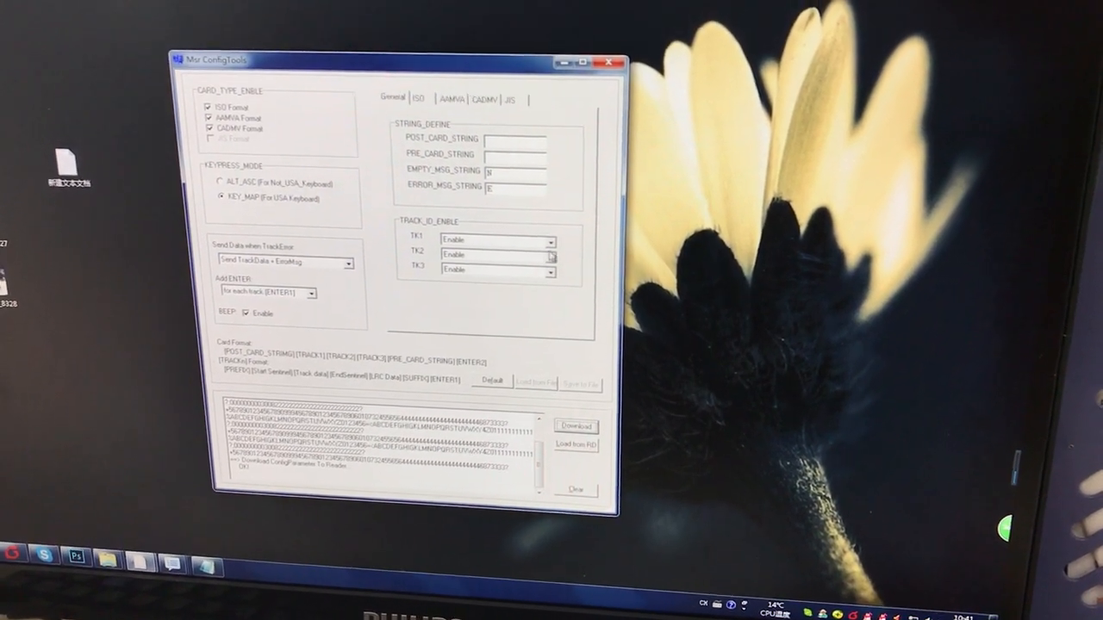
Step: Clear the message log and load the settings back from the reader, confirming OK
{"action": "left_click", "coordinate": [497, 241]}
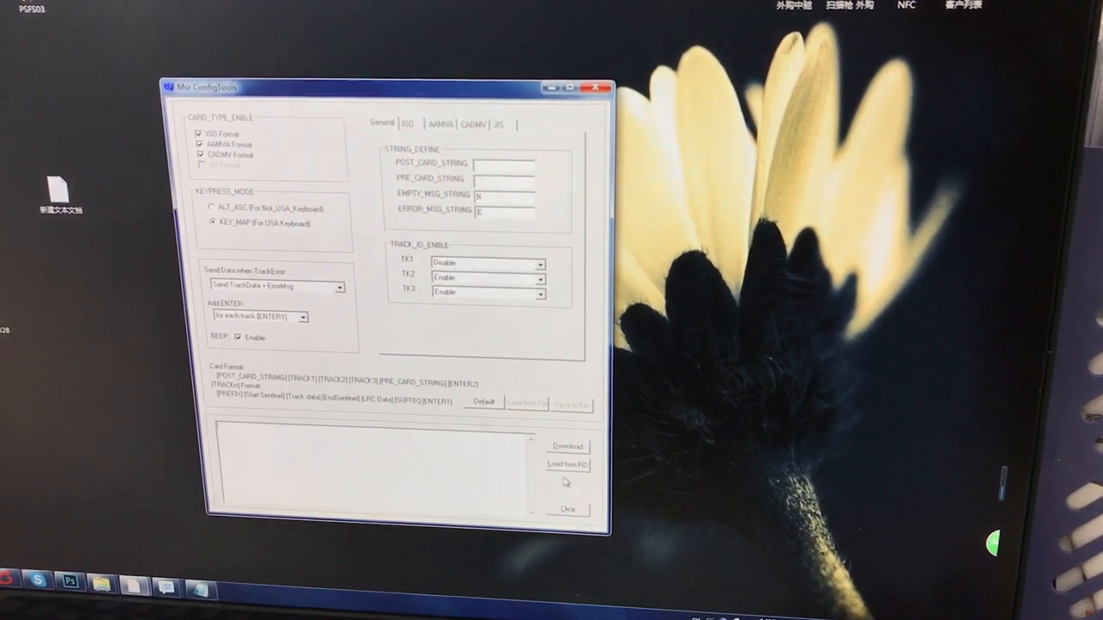
{"action": "left_click", "coordinate": [569, 466]}
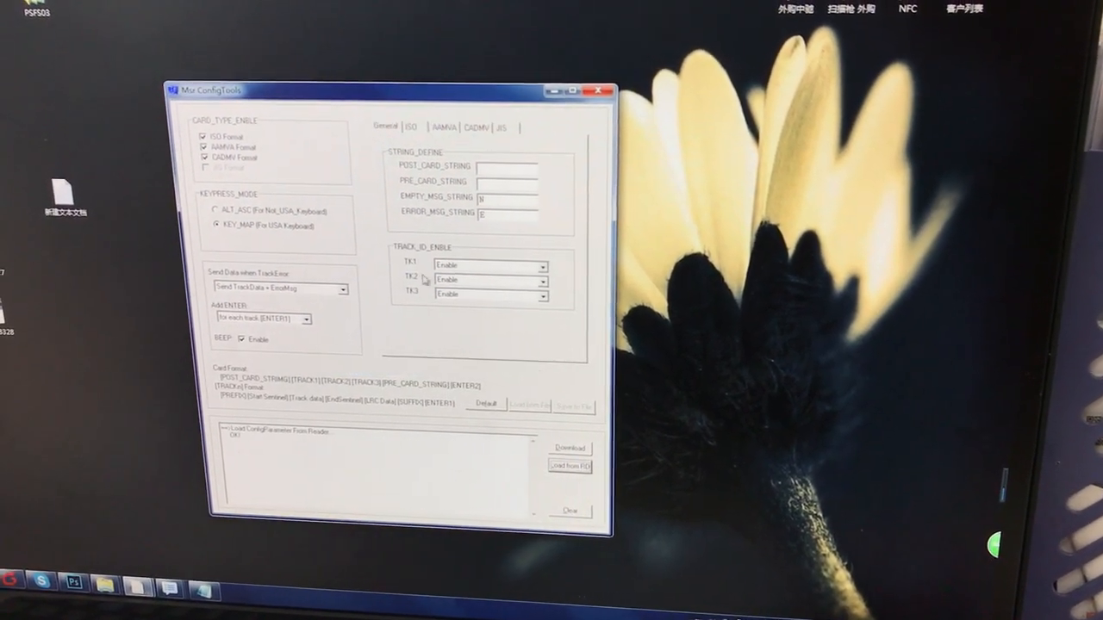